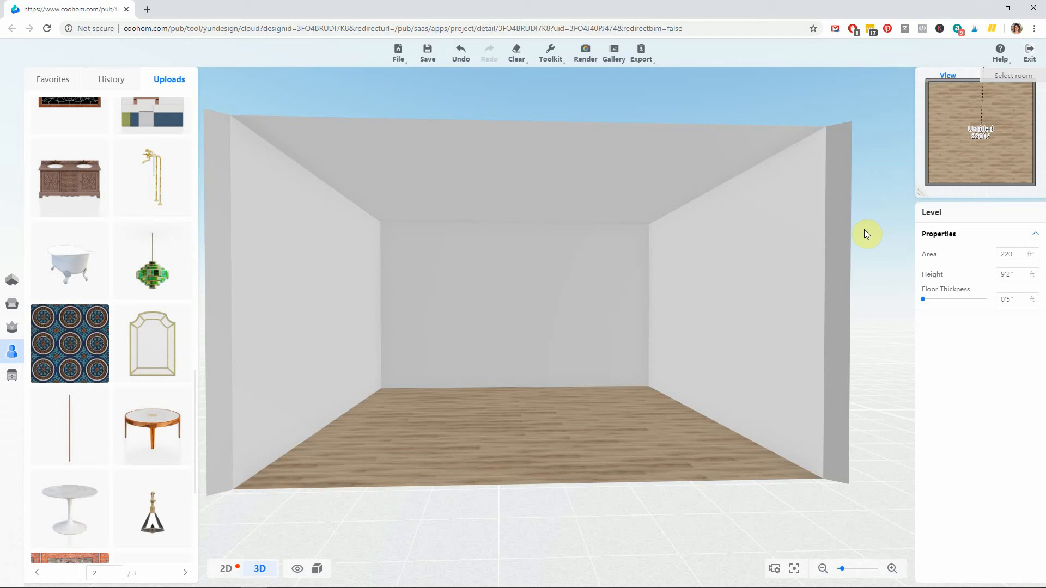
pyautogui.moveTo(869, 242)
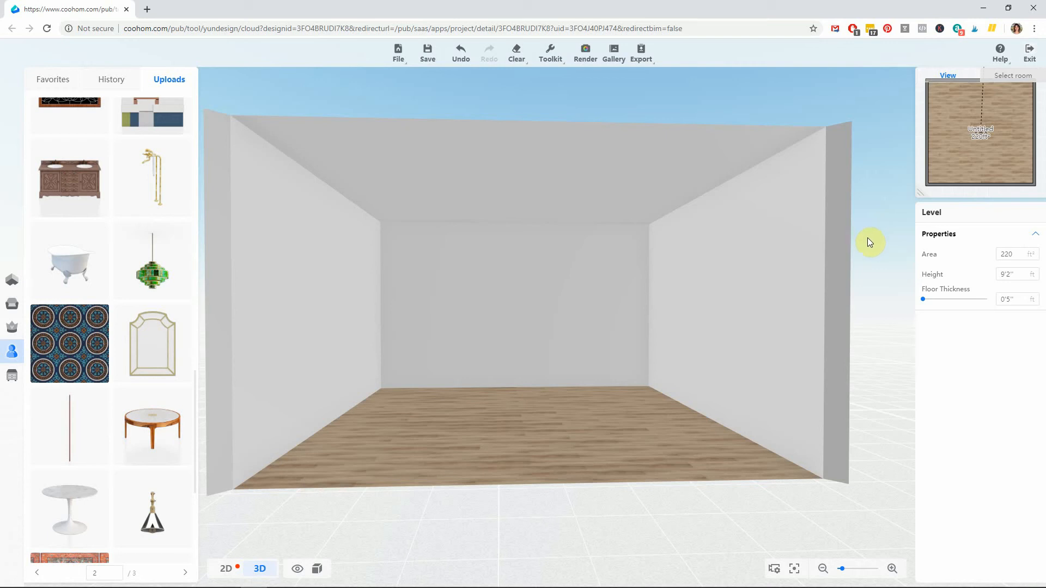
pyautogui.moveTo(866, 235)
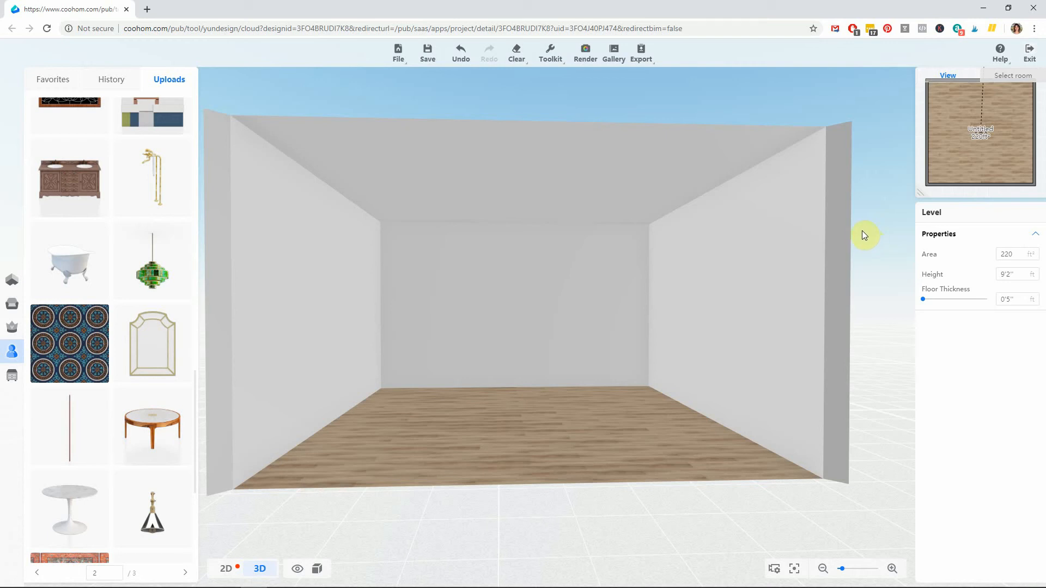
# - Select the back wall and cover the walls with the patterned tile from my uploaded items
pyautogui.click(610, 302)
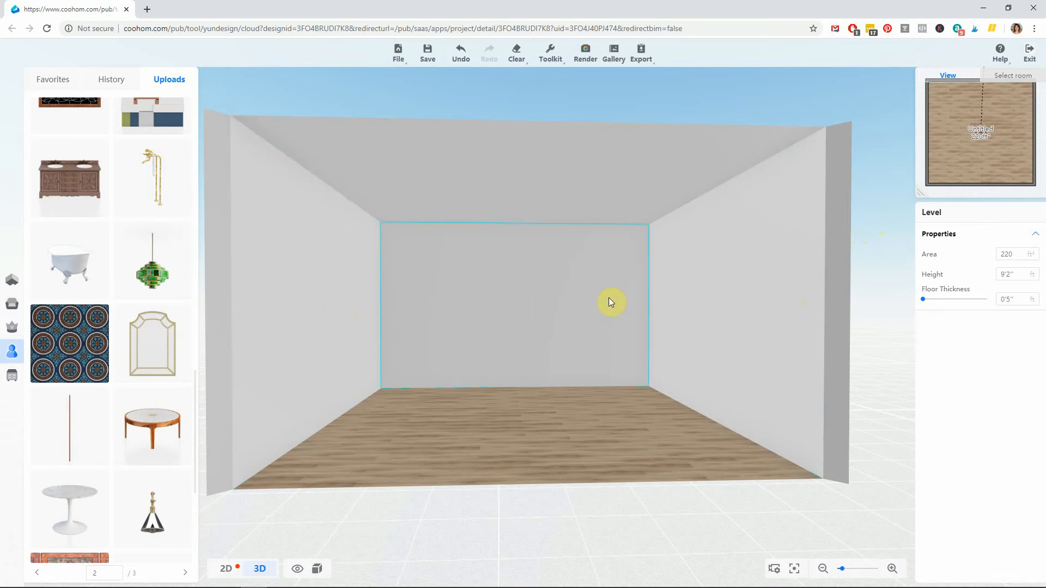
pyautogui.moveTo(528, 285)
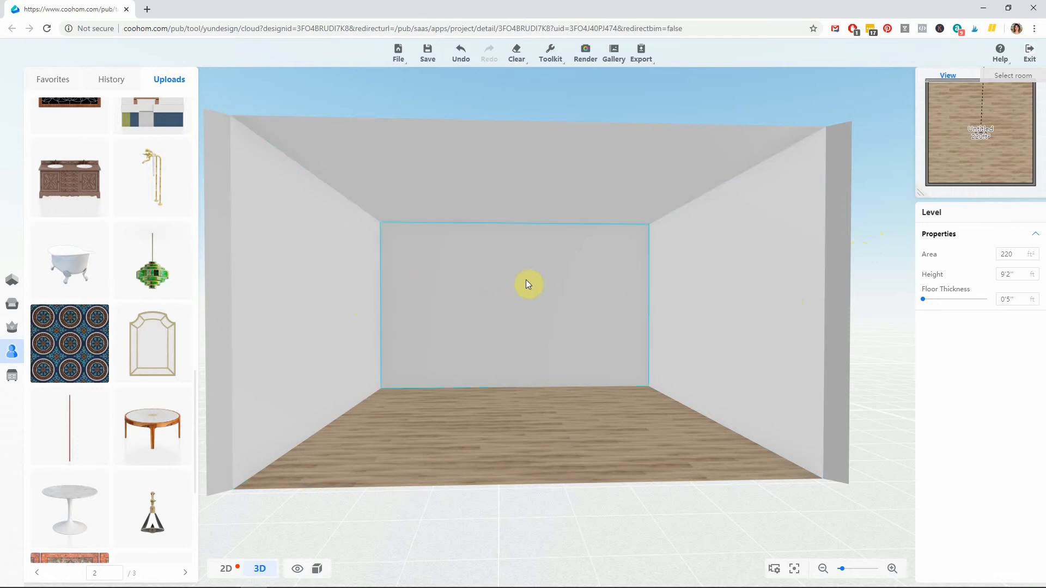
pyautogui.moveTo(541, 301)
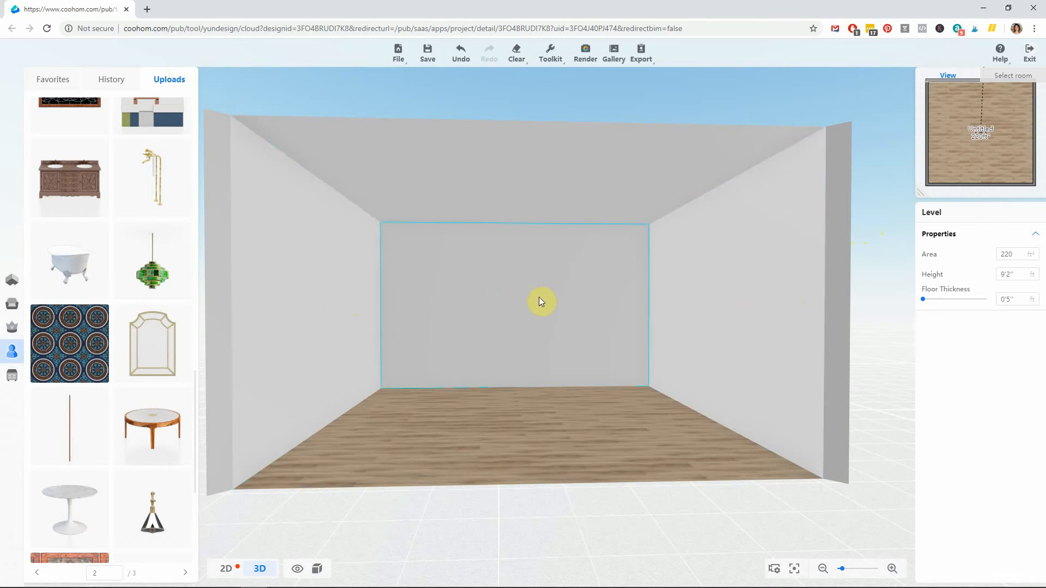
pyautogui.click(710, 345)
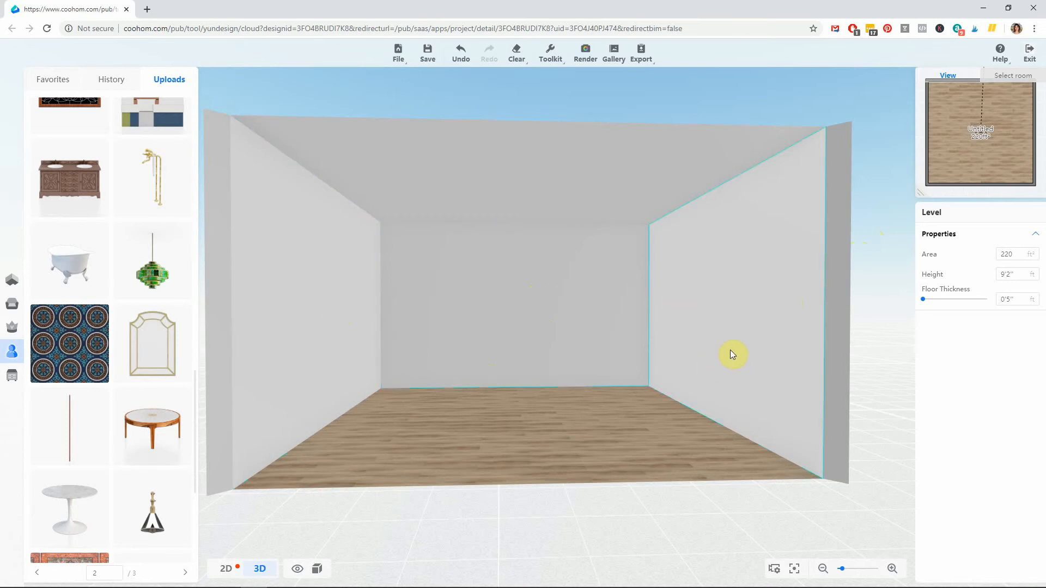
pyautogui.moveTo(737, 331)
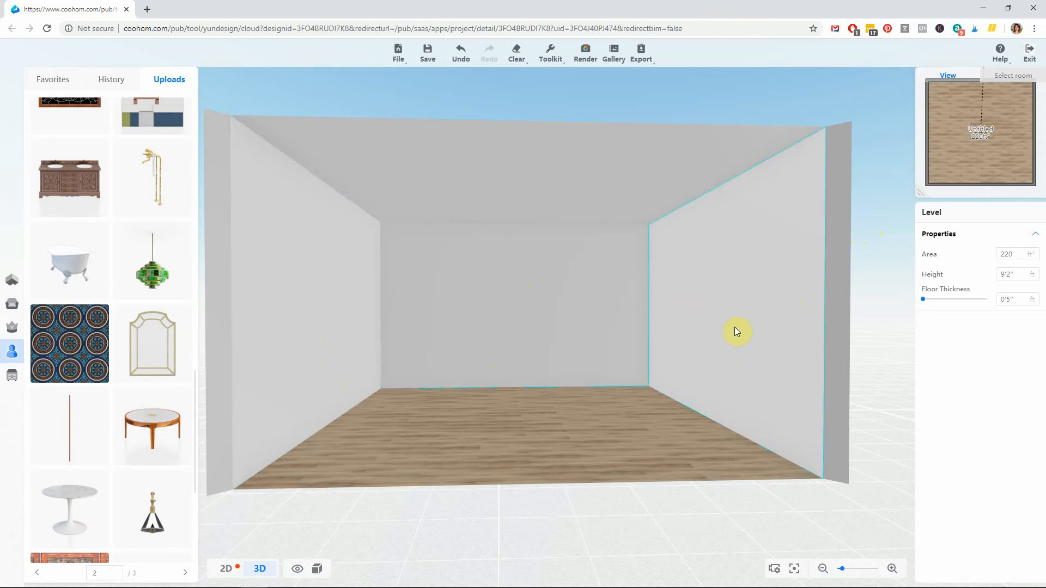
pyautogui.moveTo(693, 377)
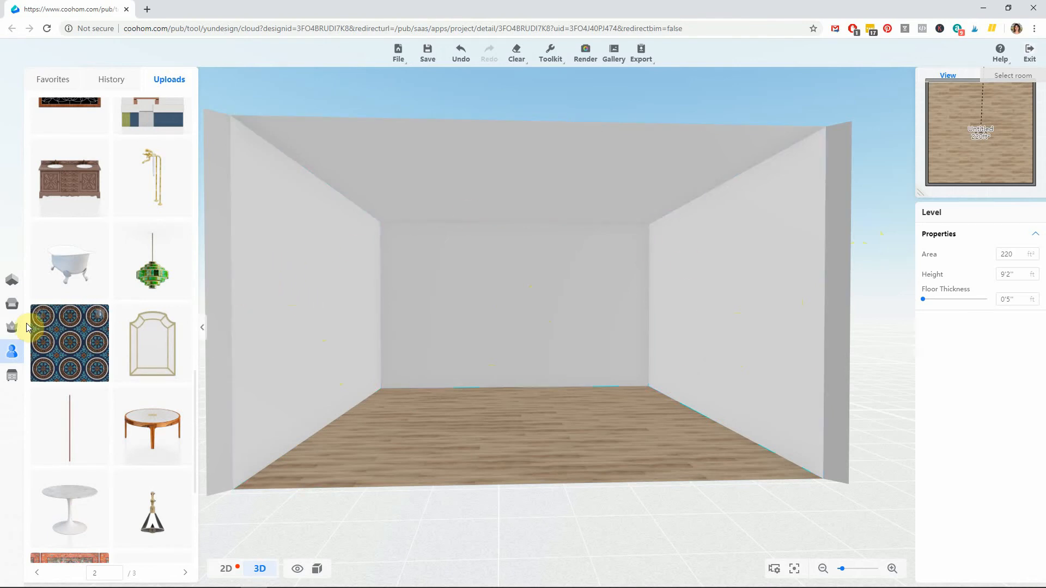
pyautogui.click(12, 304)
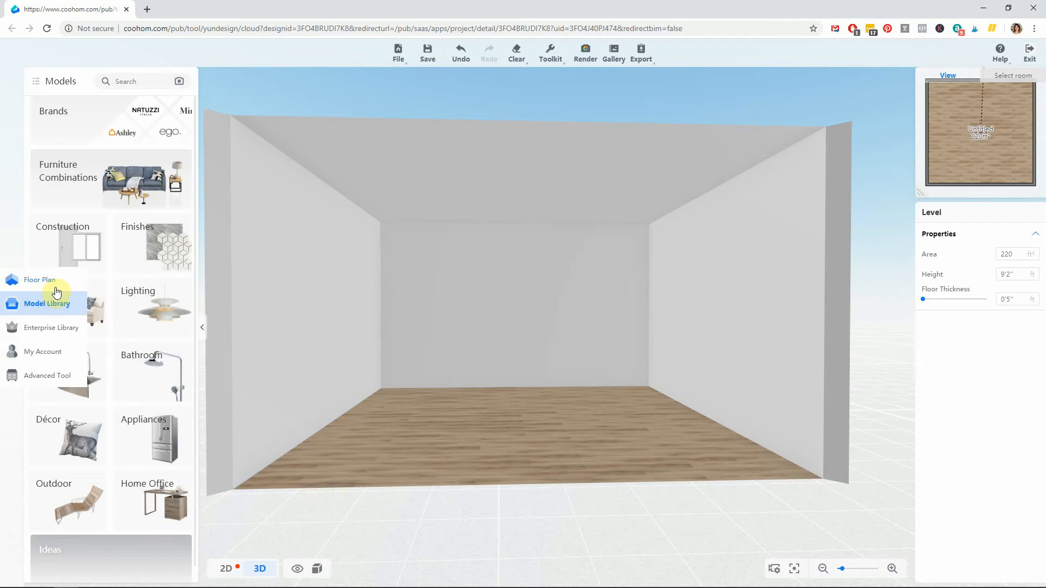
pyautogui.click(153, 247)
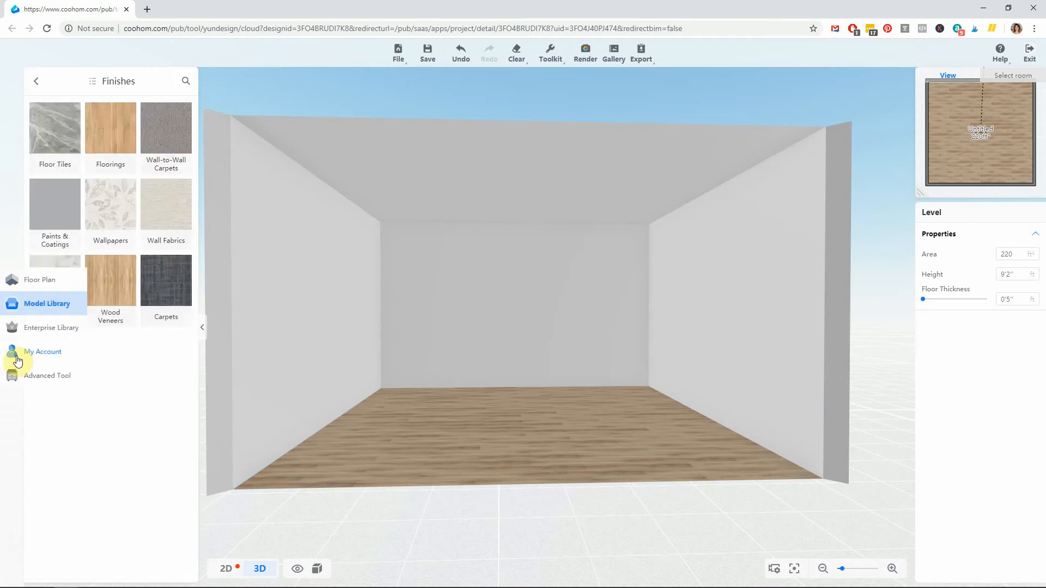
pyautogui.click(43, 352)
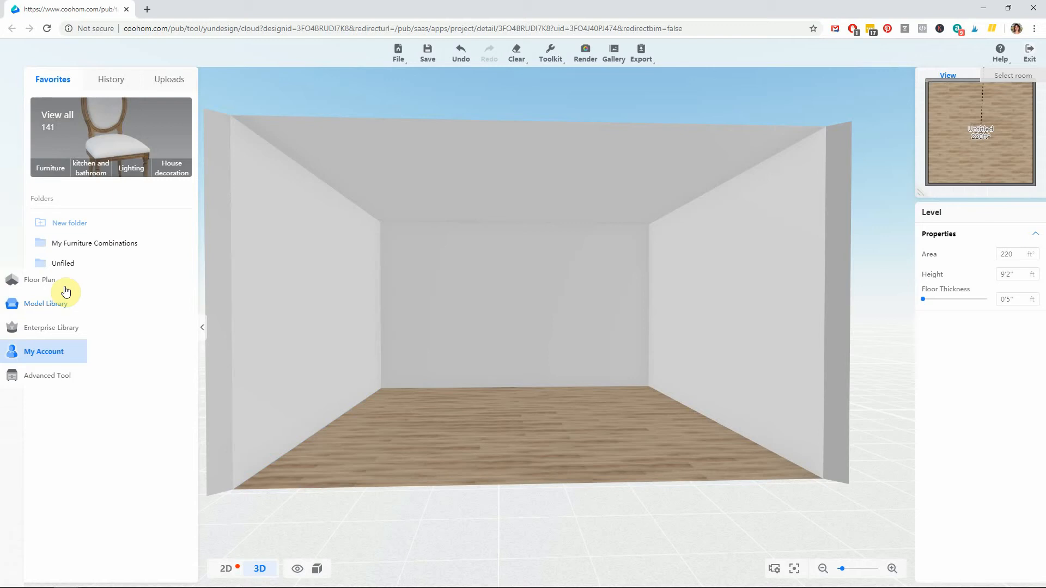
pyautogui.click(169, 80)
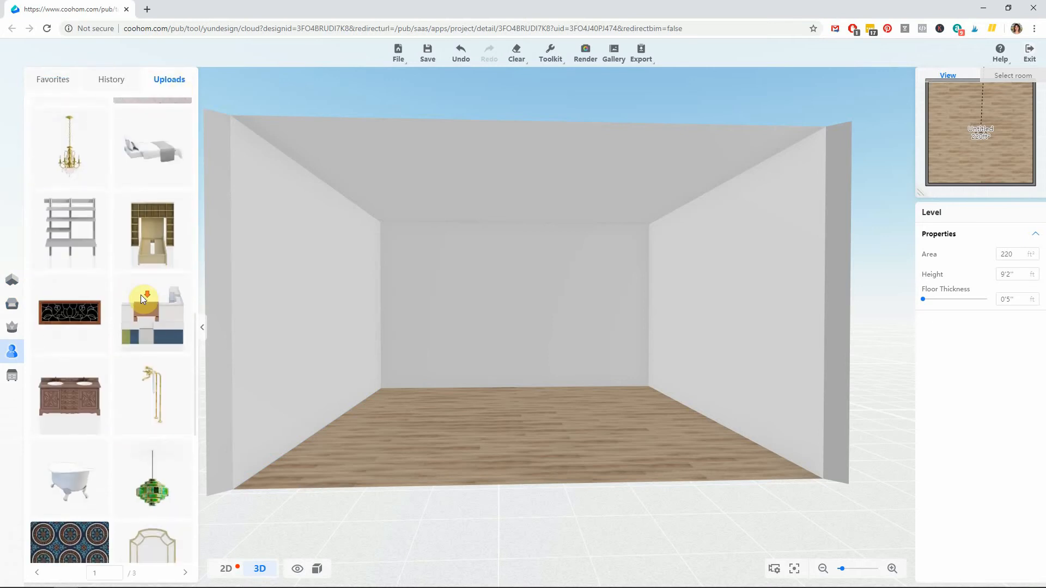
pyautogui.scroll(-3)
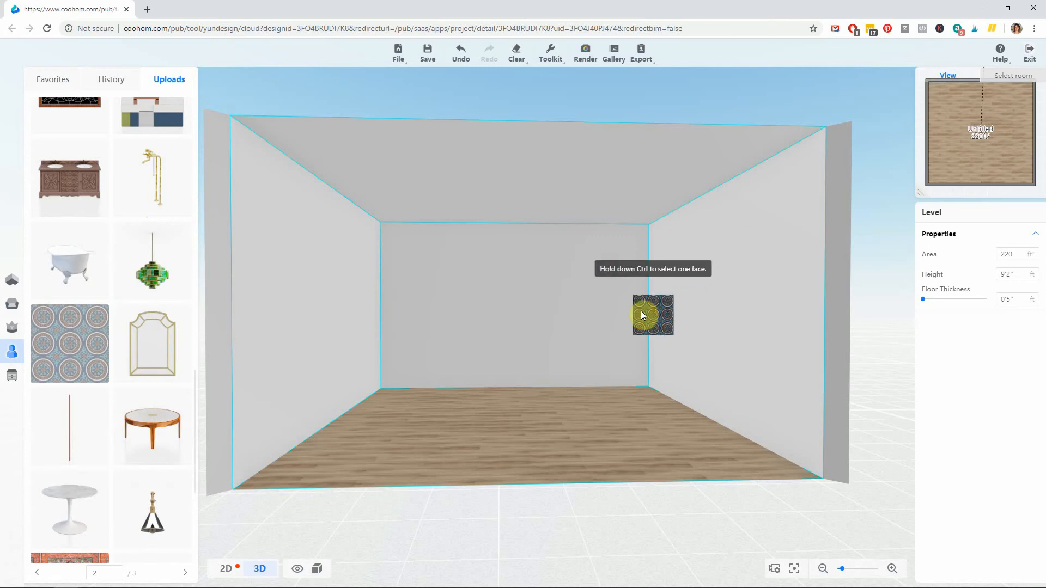
pyautogui.click(69, 342)
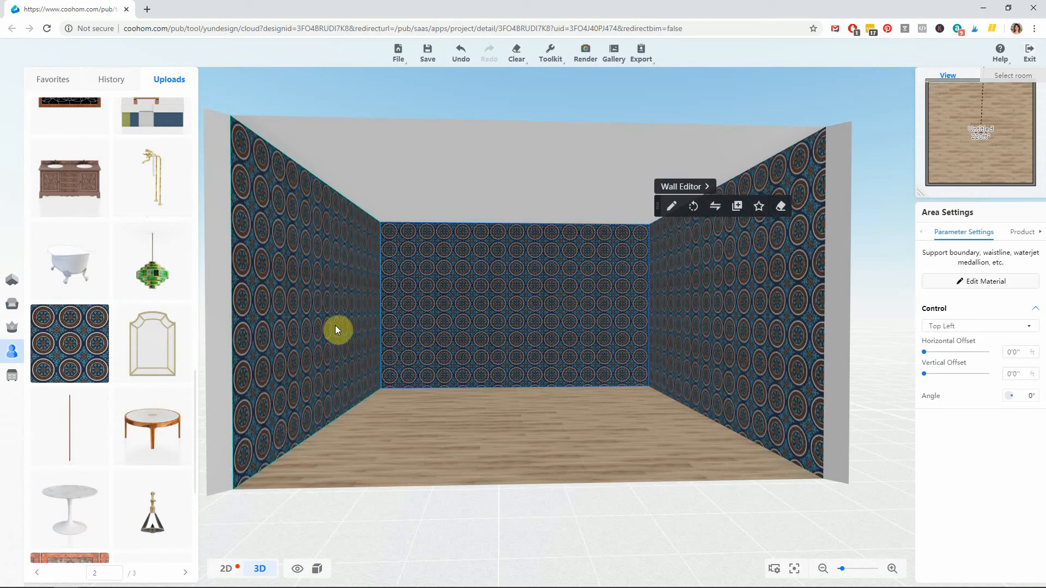
pyautogui.moveTo(330, 317)
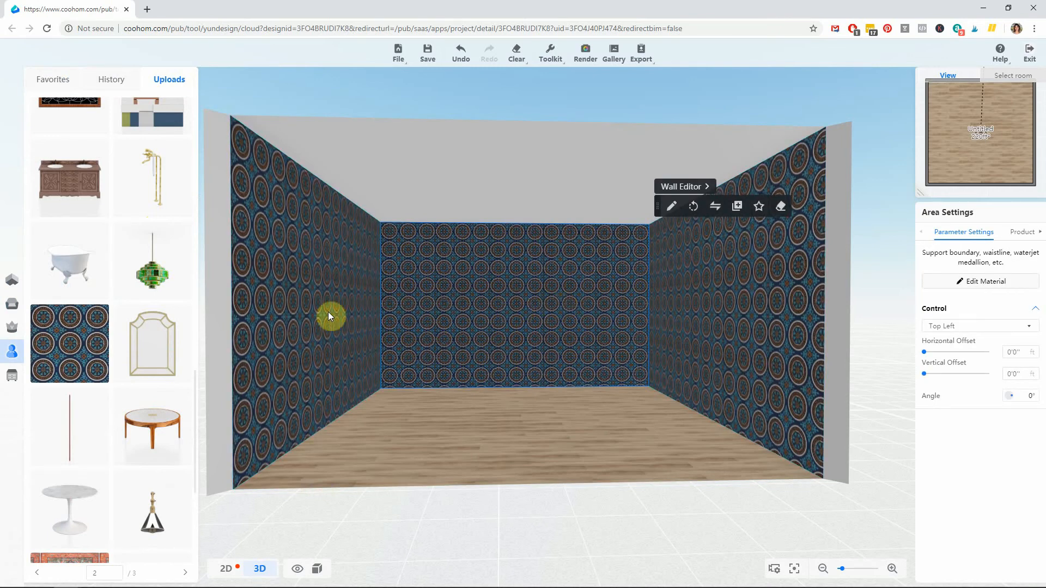
pyautogui.moveTo(543, 280)
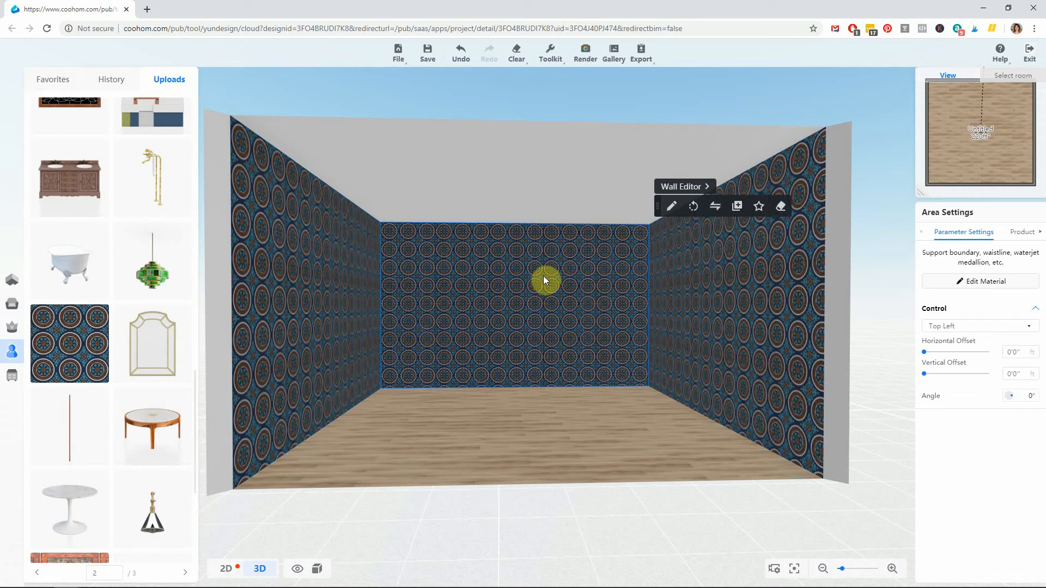
pyautogui.moveTo(418, 235)
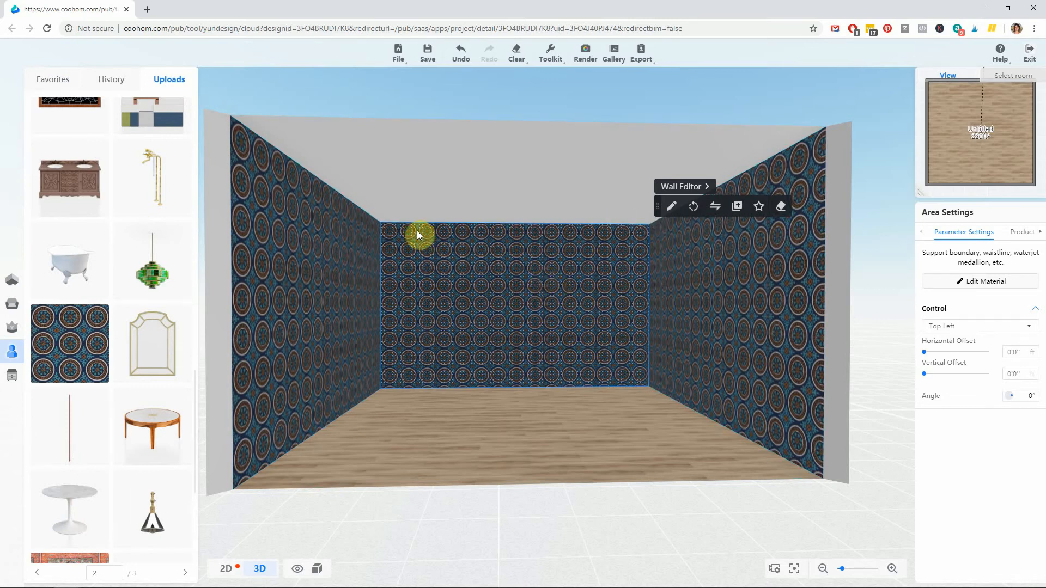
pyautogui.moveTo(619, 239)
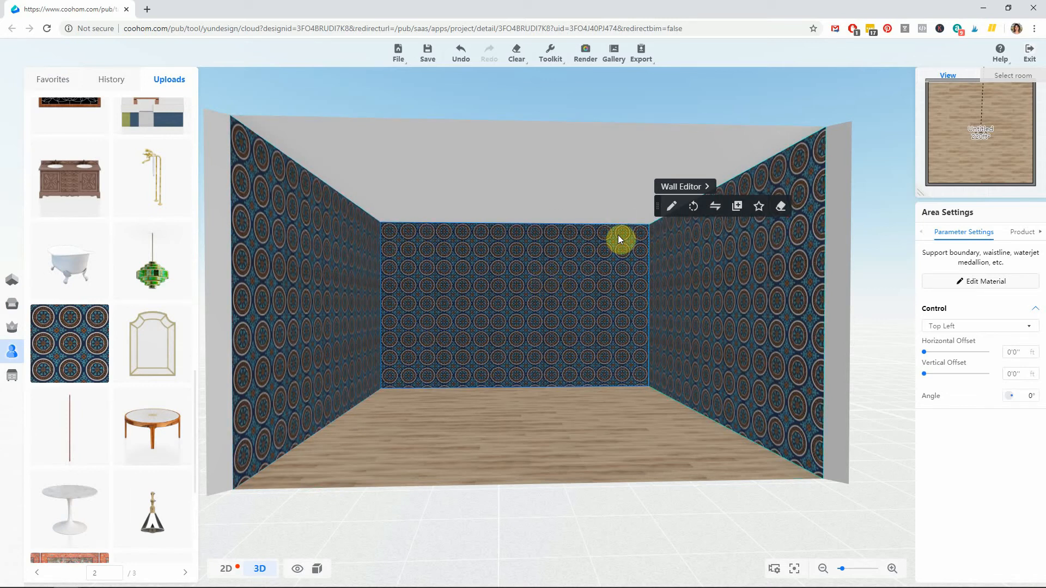
pyautogui.moveTo(726, 325)
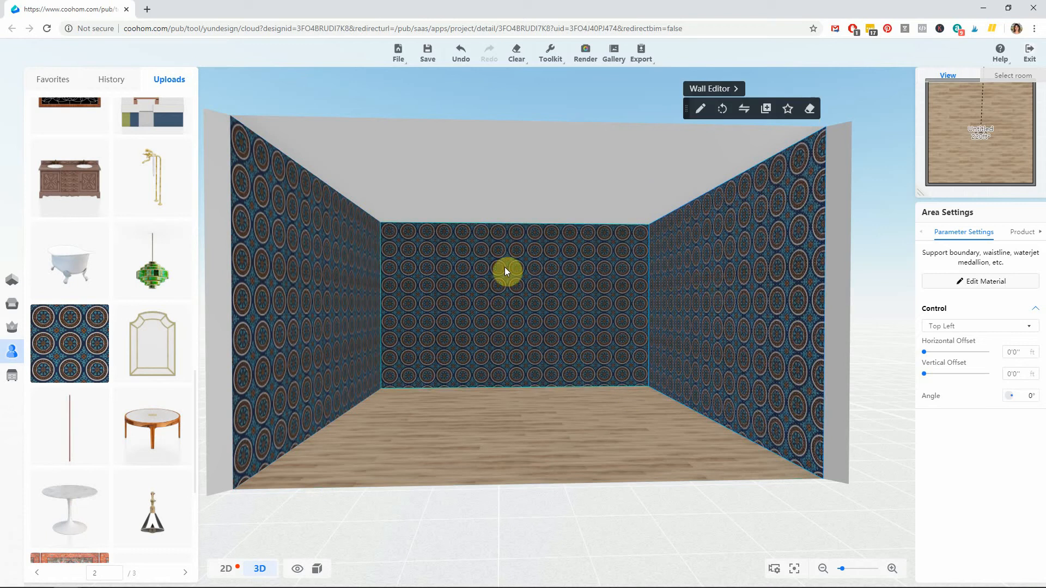
pyautogui.moveTo(748, 145)
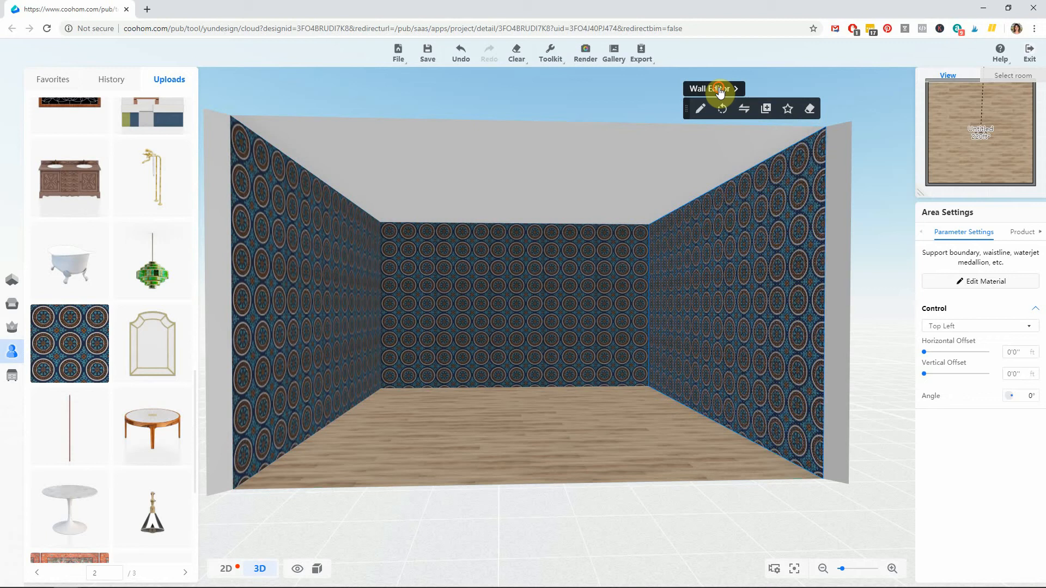
# - Repaint the back wall with the light-blue Paints & Coatings swatch in the Wall Editor
pyautogui.click(427, 53)
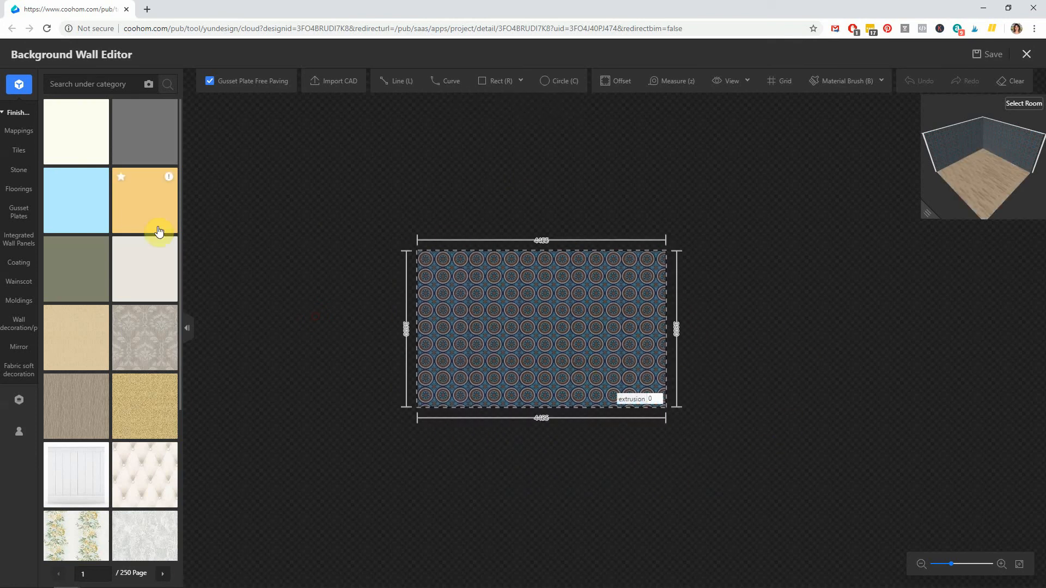
pyautogui.moveTo(309, 164)
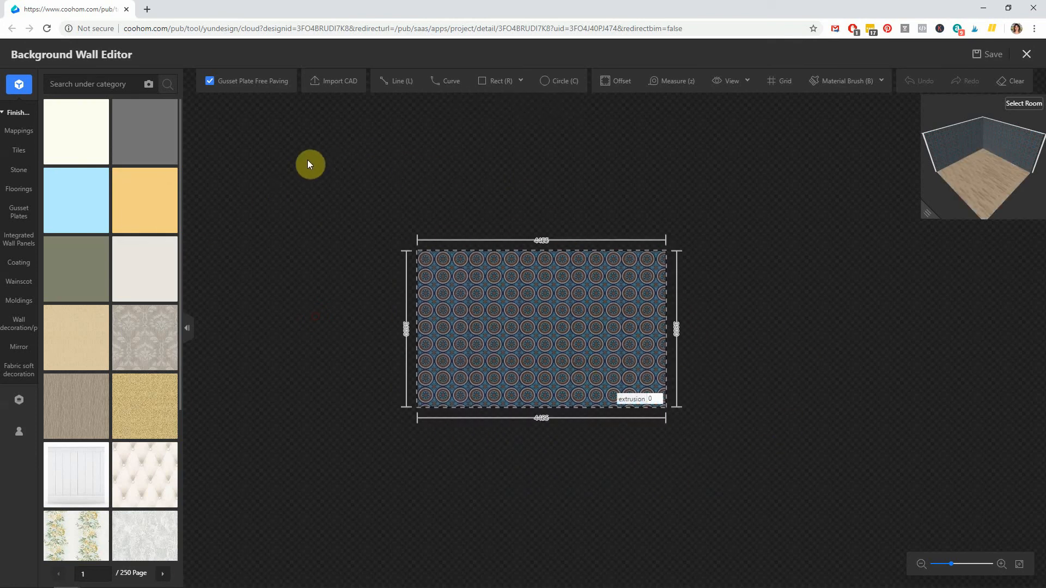
pyautogui.click(18, 170)
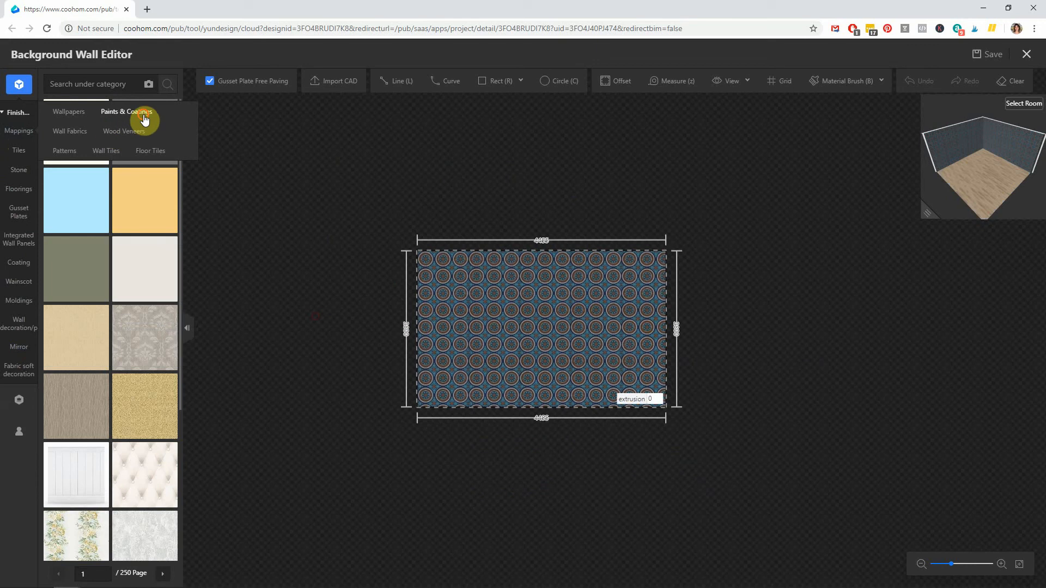
pyautogui.click(126, 111)
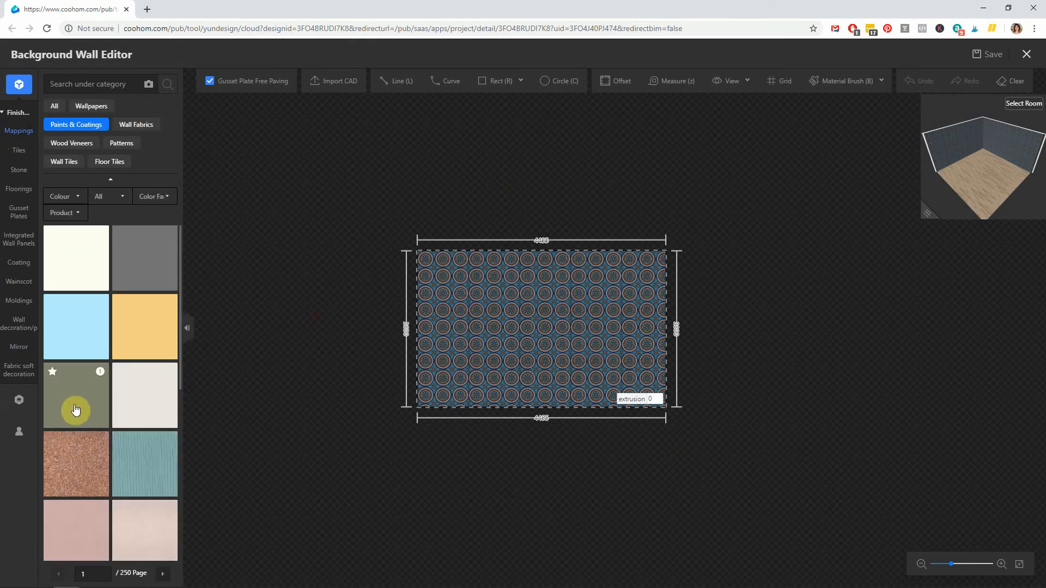
pyautogui.moveTo(18, 431)
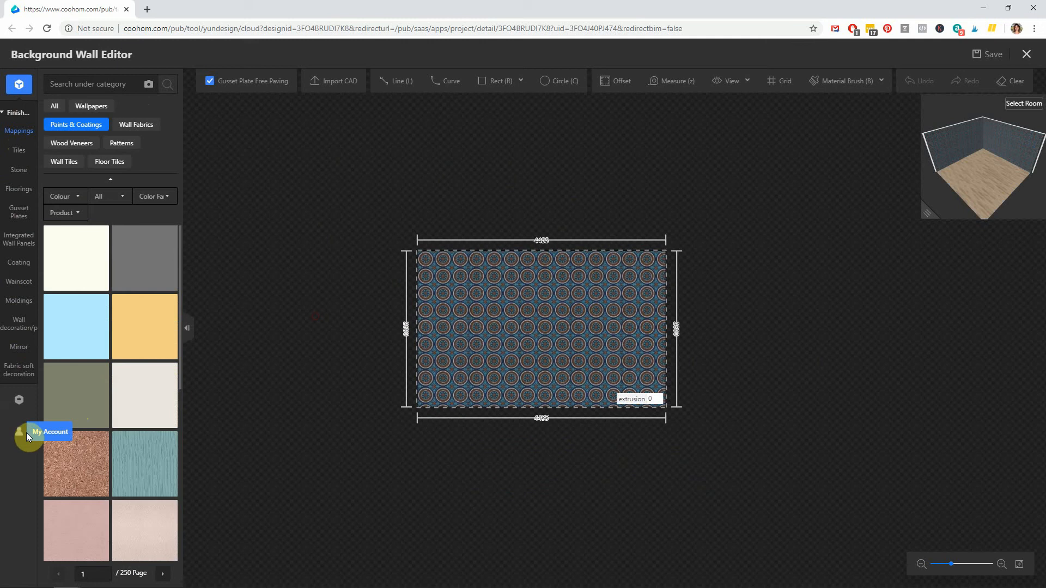
pyautogui.moveTo(75, 304)
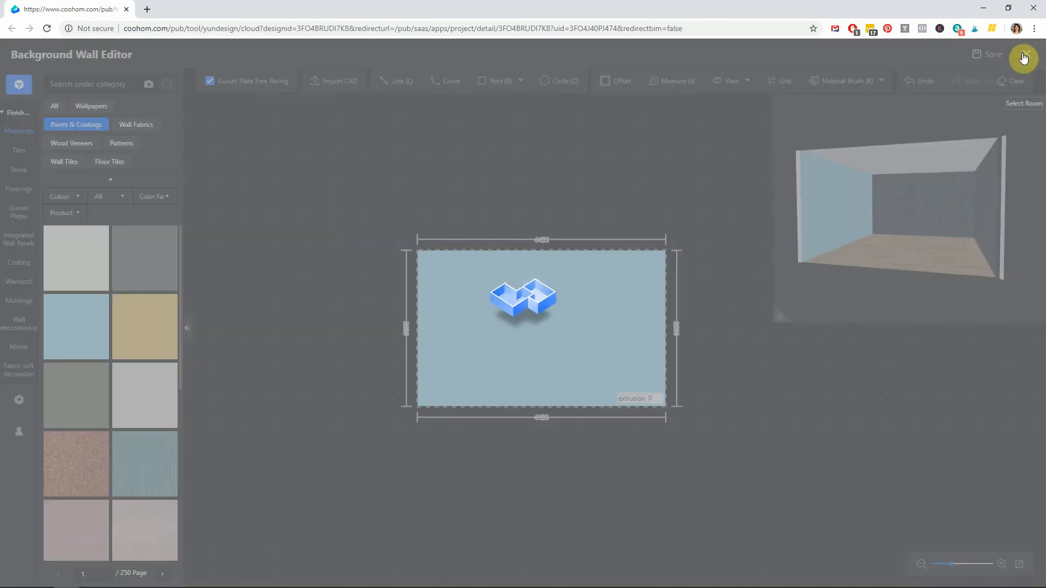
pyautogui.click(1026, 58)
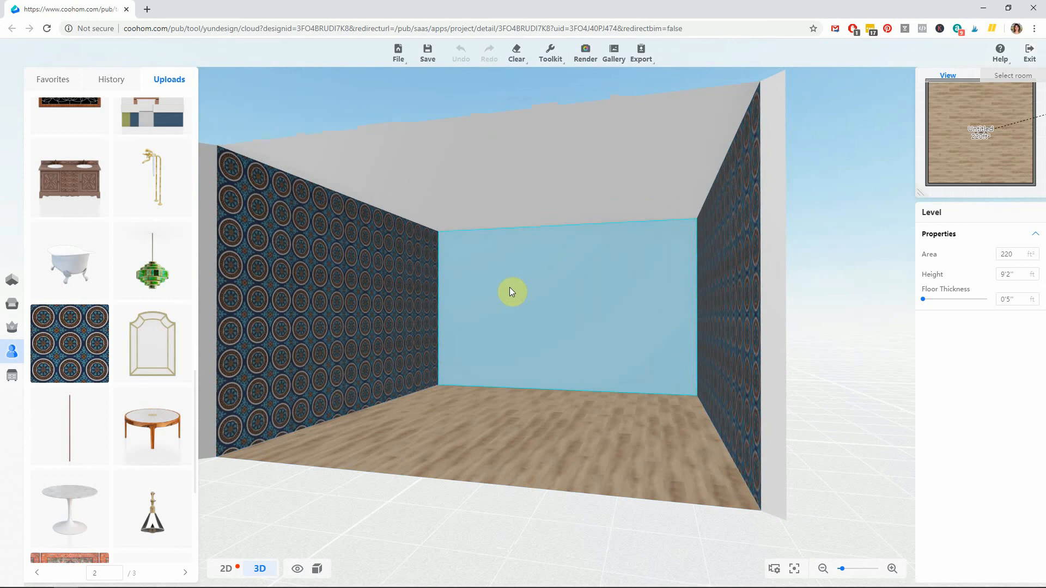
pyautogui.moveTo(637, 287)
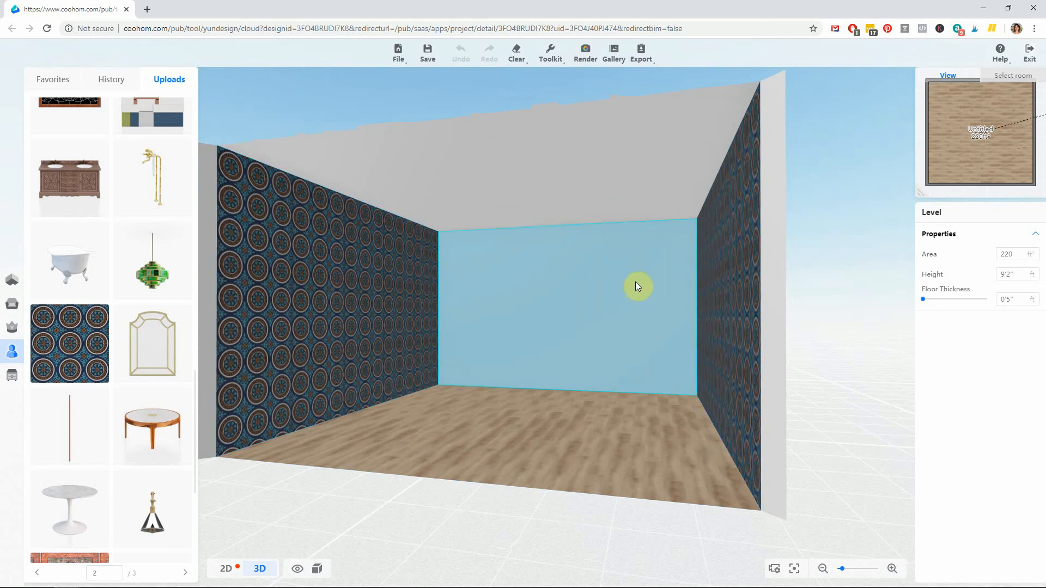
# - Select the light-blue back wall in the 3D room for further editing
pyautogui.click(634, 286)
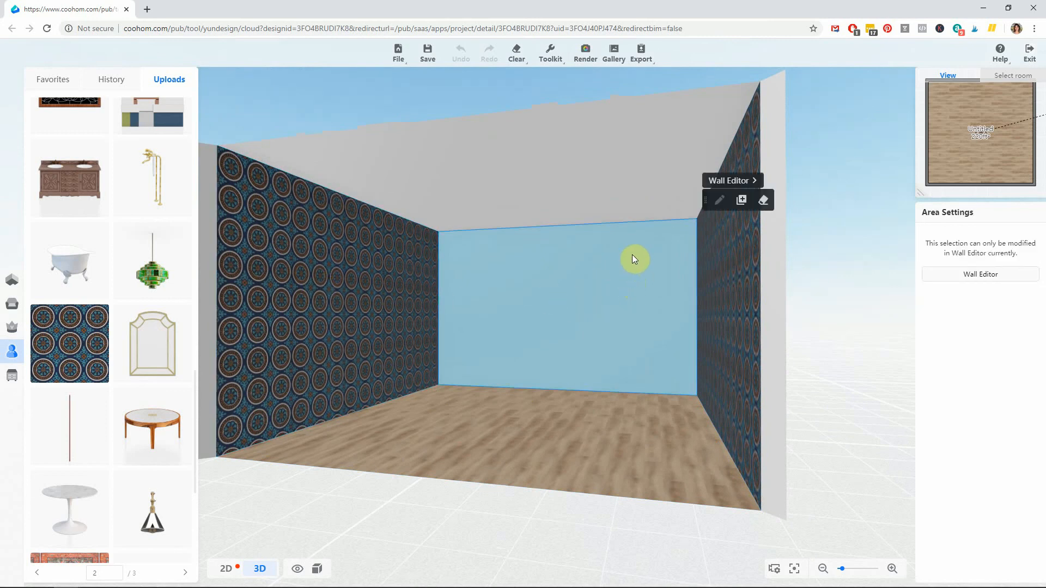
pyautogui.moveTo(741, 201)
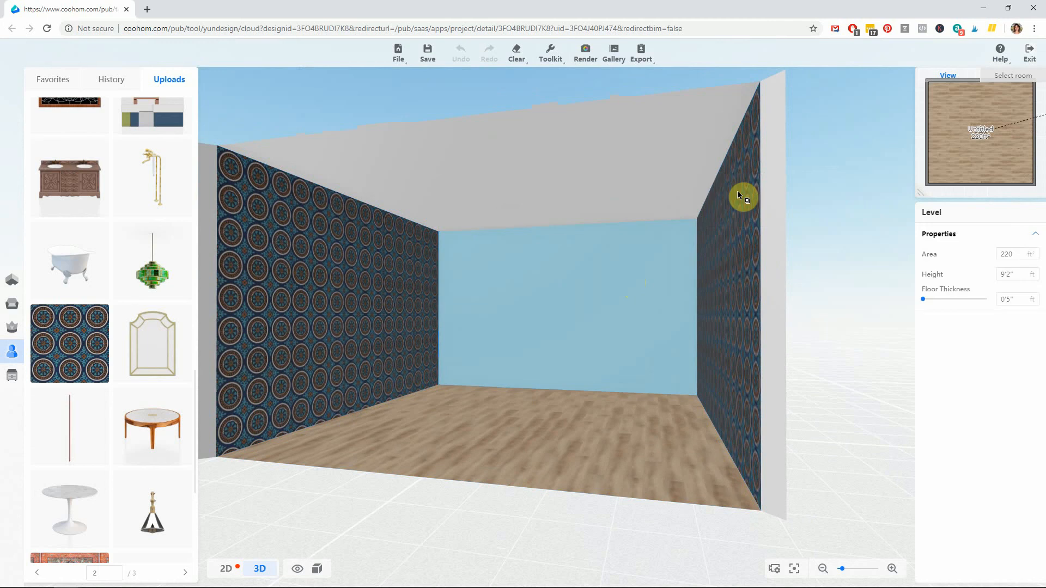
pyautogui.moveTo(343, 279)
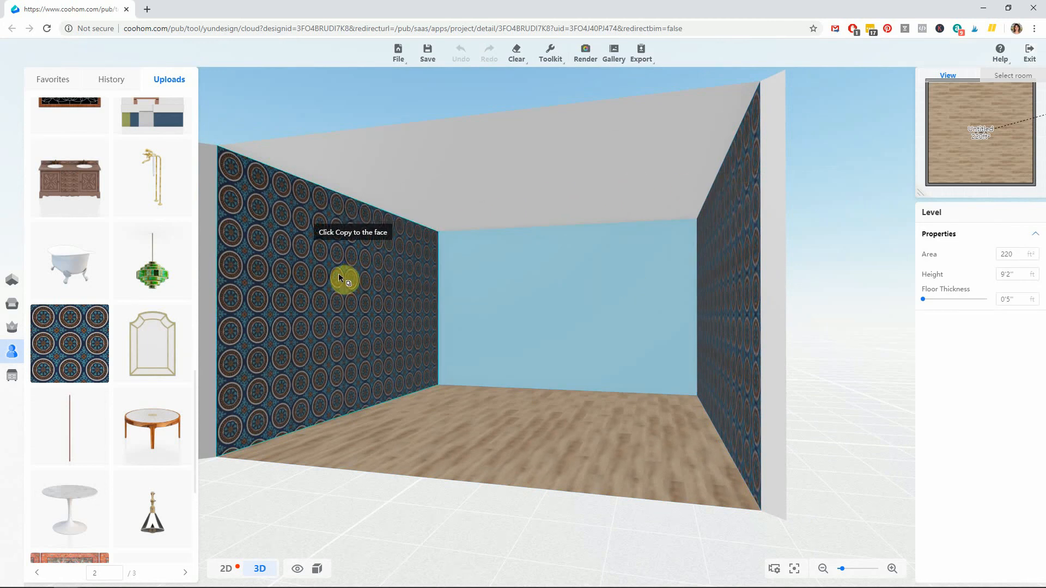
# - Copy the back wall's light-blue paint onto the left wall, leaving only the right wall tiled
pyautogui.click(344, 279)
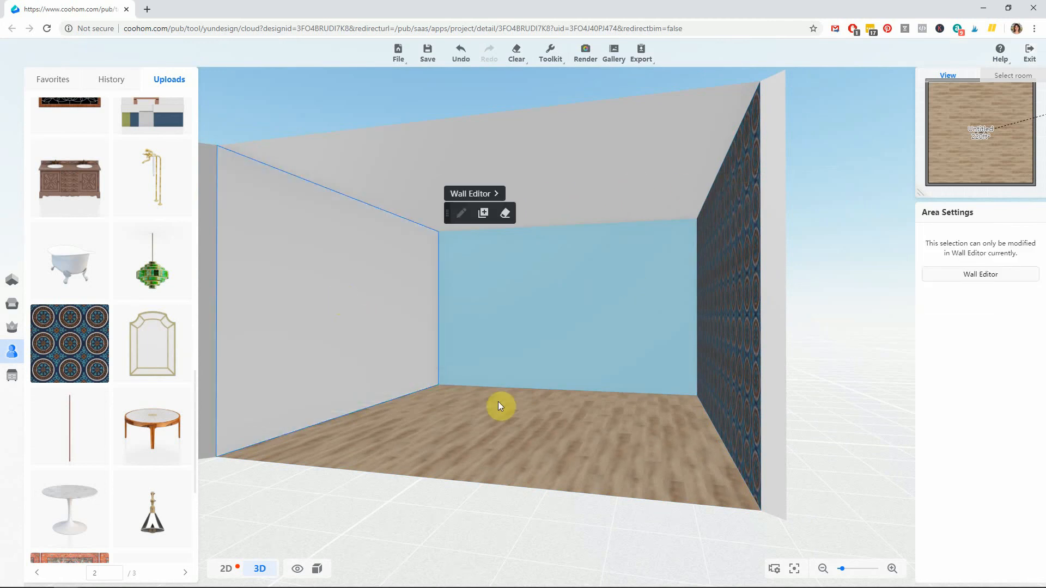